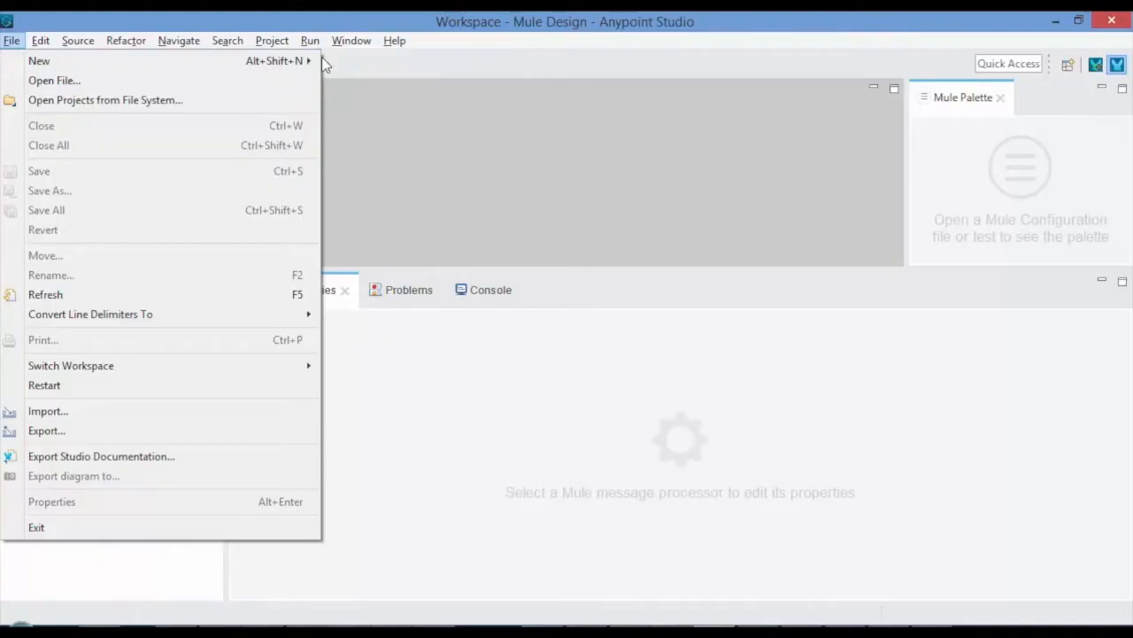
mouse_move(39, 60)
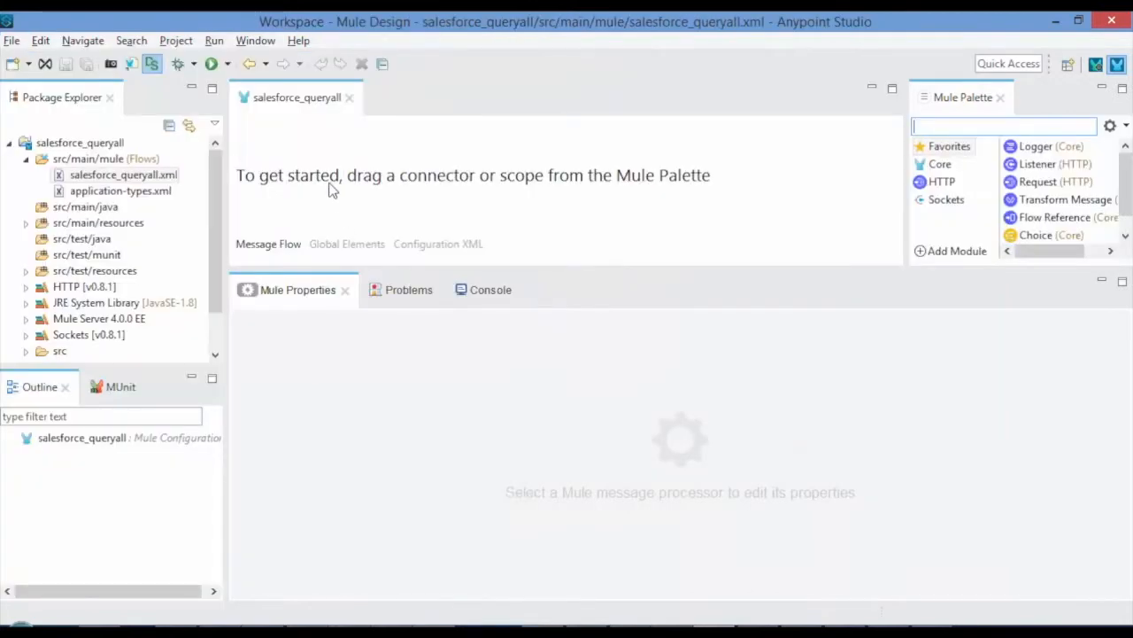
Add the Salesforce and File extensions in the project's Modules properties and apply them.
left_click(940, 163)
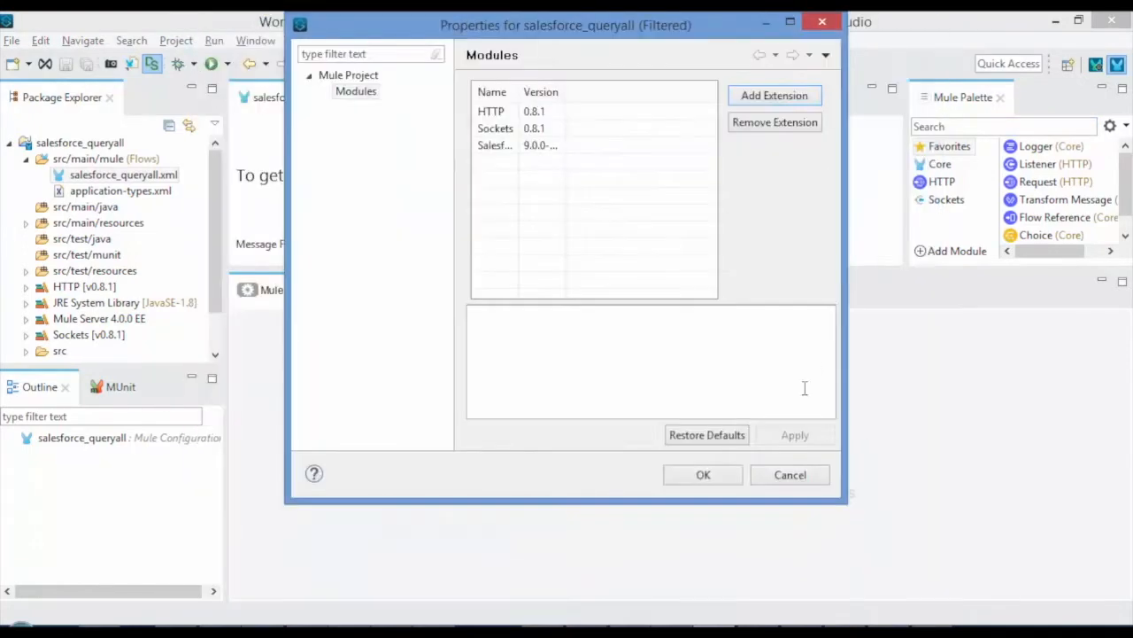
left_click(774, 95)
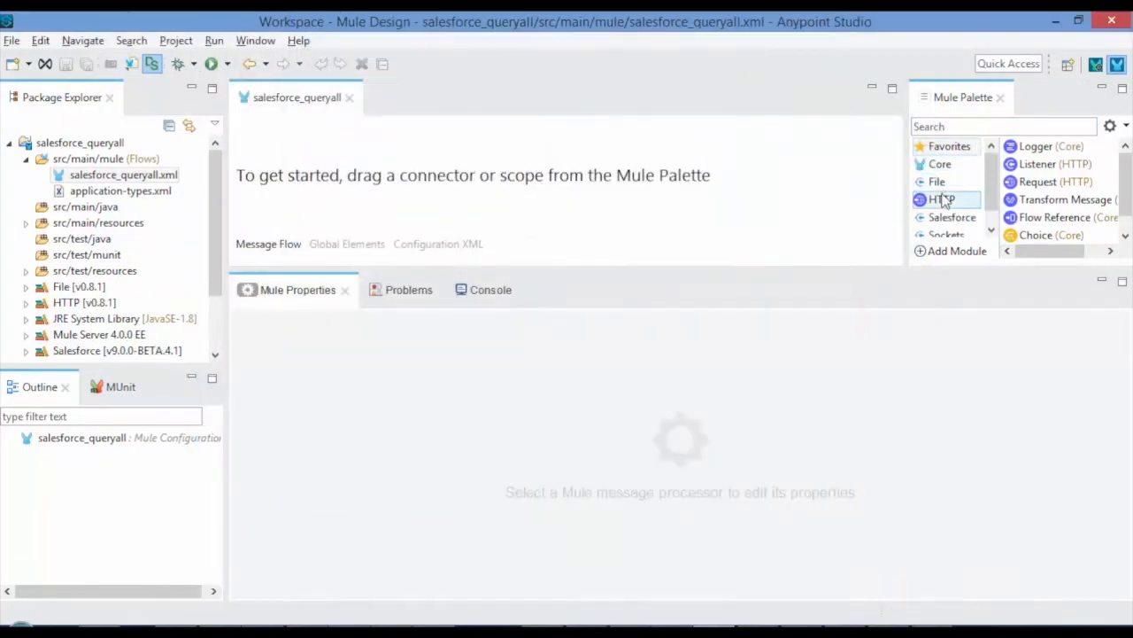
Add an HTTP Listener on mule4.eaiesb.com port 8085, test the connection, and set path '/'.
left_click(941, 200)
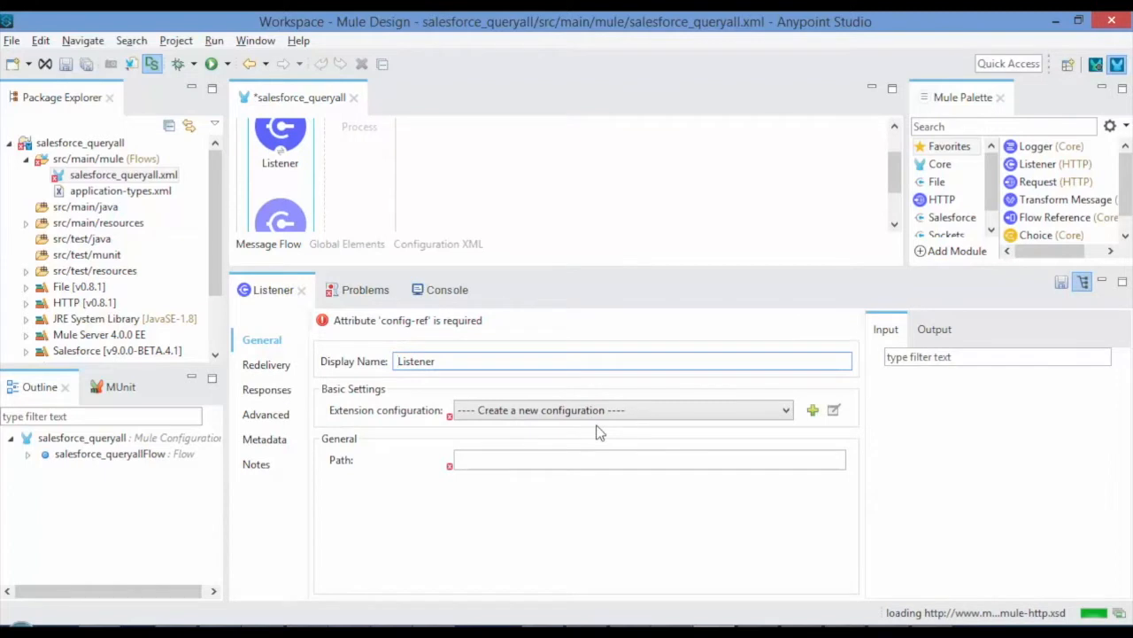
left_click(812, 409)
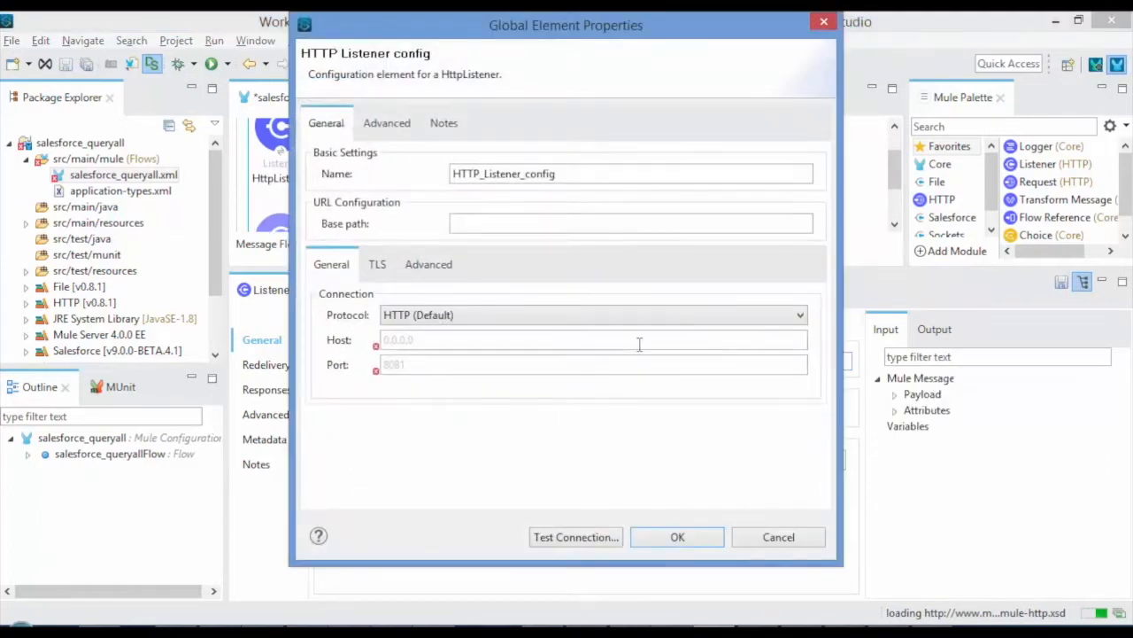
type("mule4.eaiesb.com")
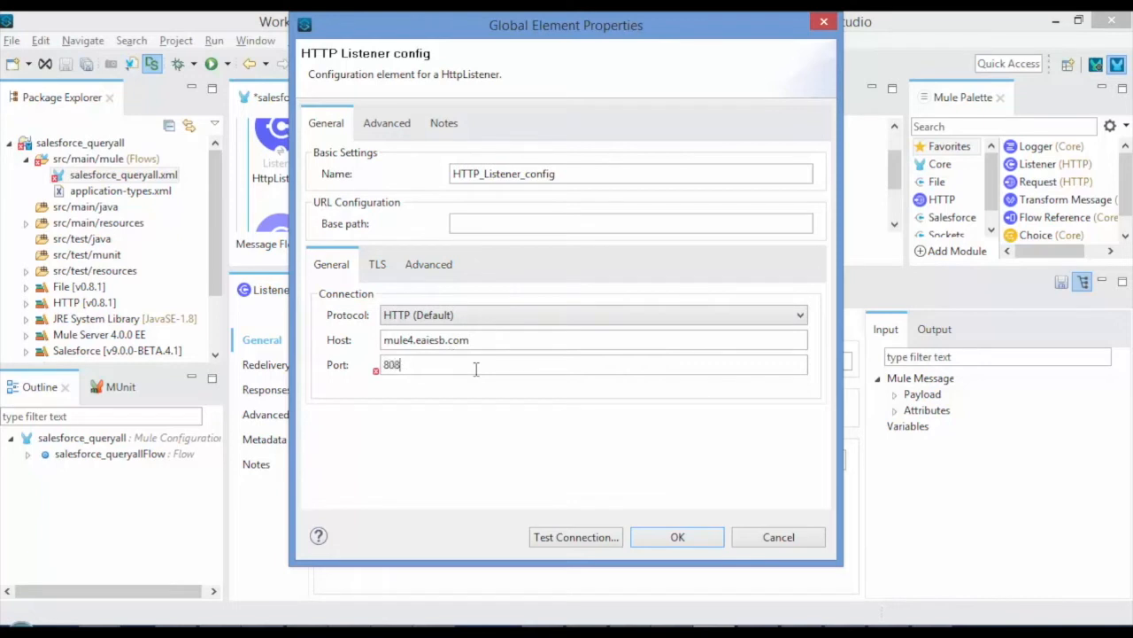
left_click(575, 536)
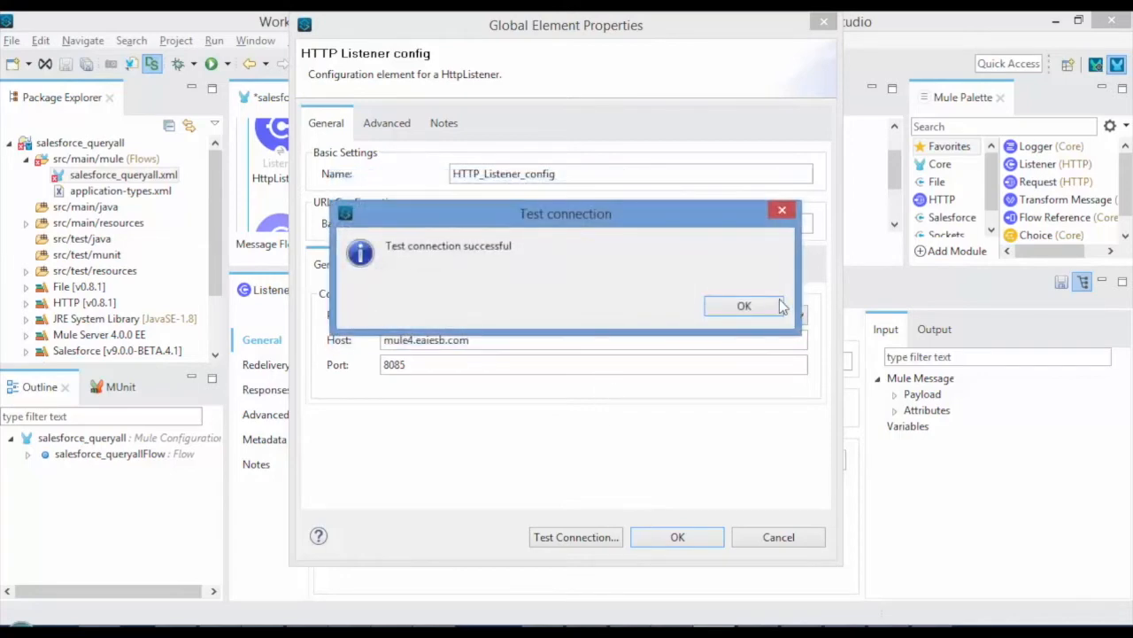
left_click(744, 306)
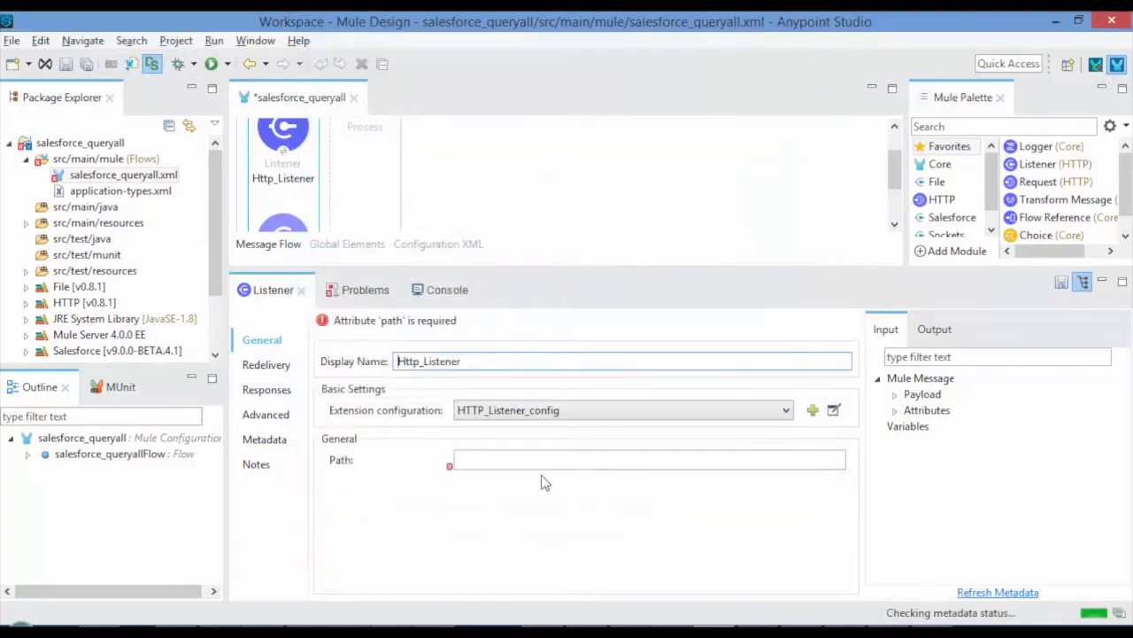
type("/")
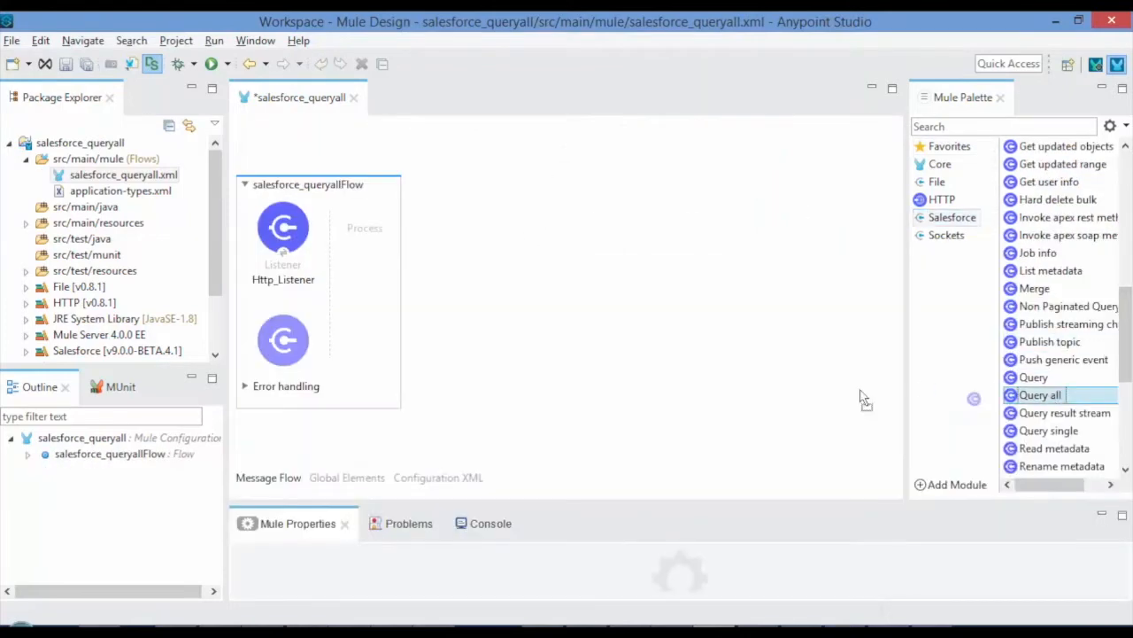
Place a Salesforce Query all operation after Http_Listener, named SF_Query all.
left_click_drag(1041, 395, 371, 228)
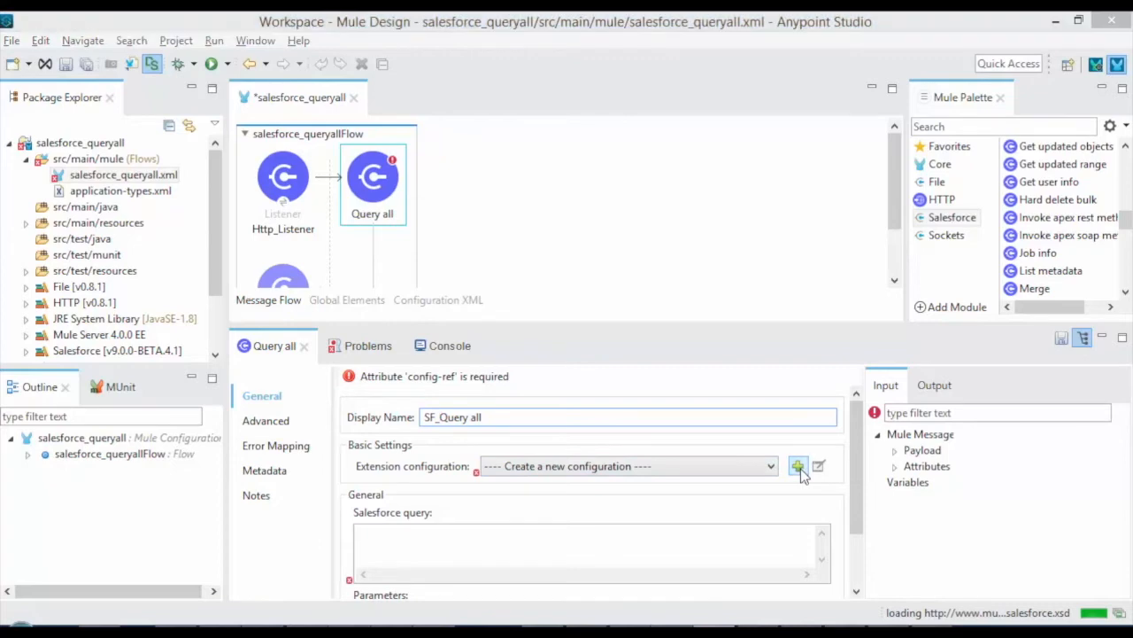
Create a Salesforce config with username, password and security token, and test the connection.
left_click(797, 466)
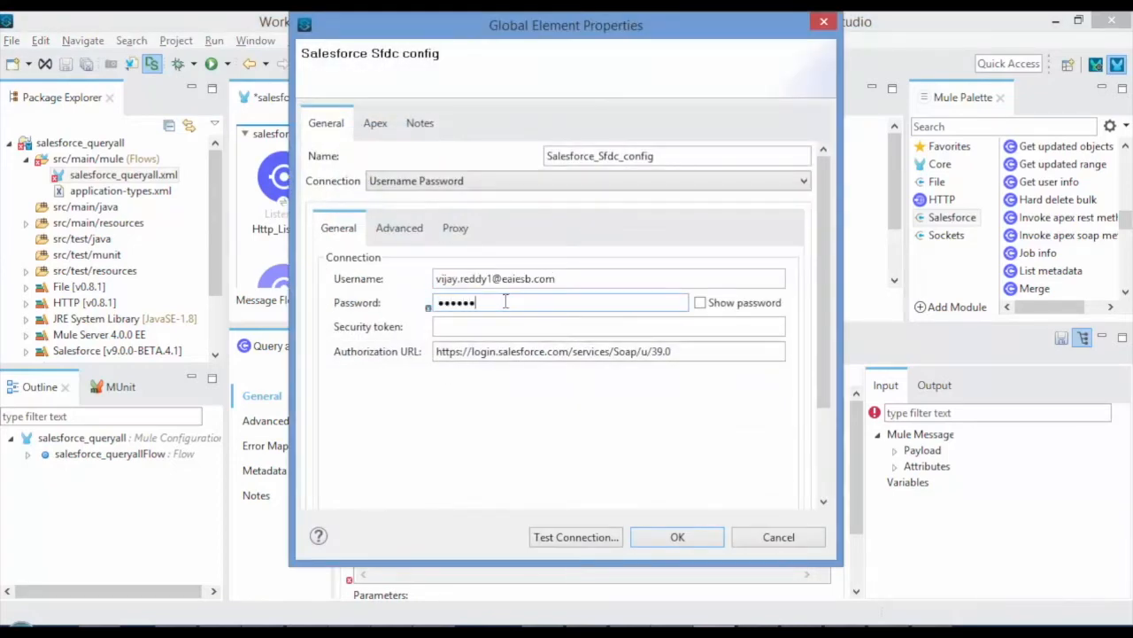
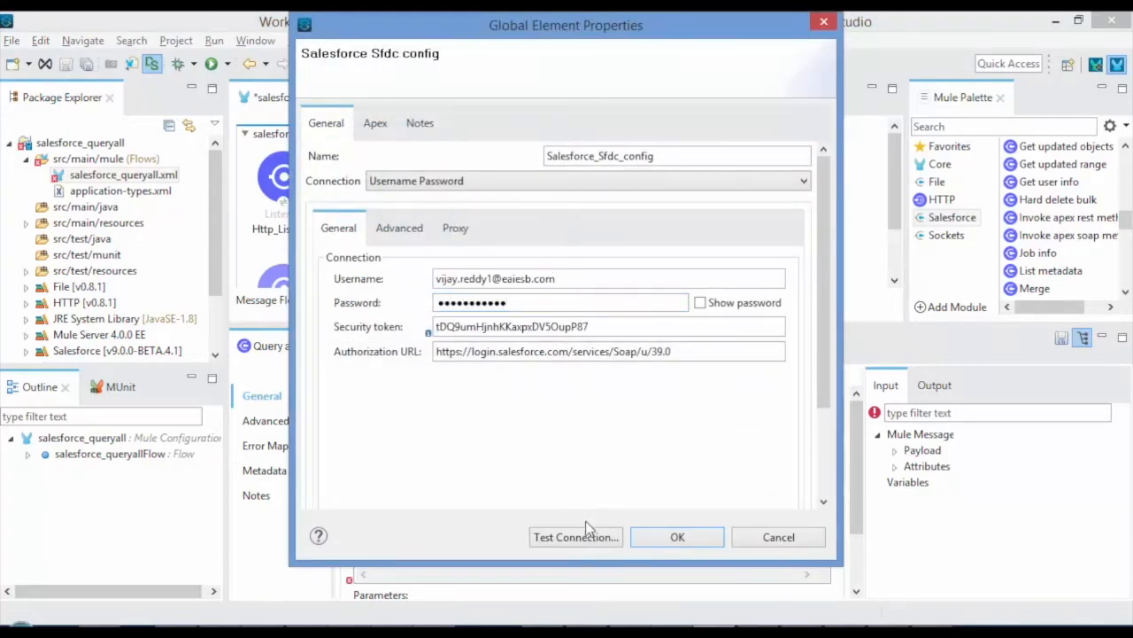
left_click(575, 536)
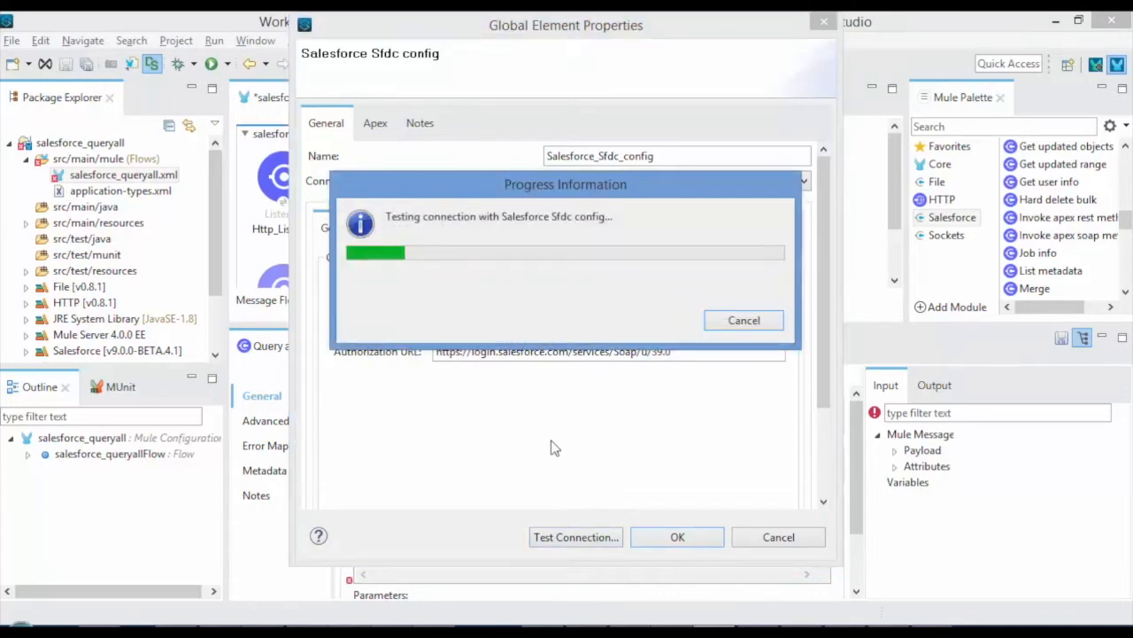
mouse_move(598, 405)
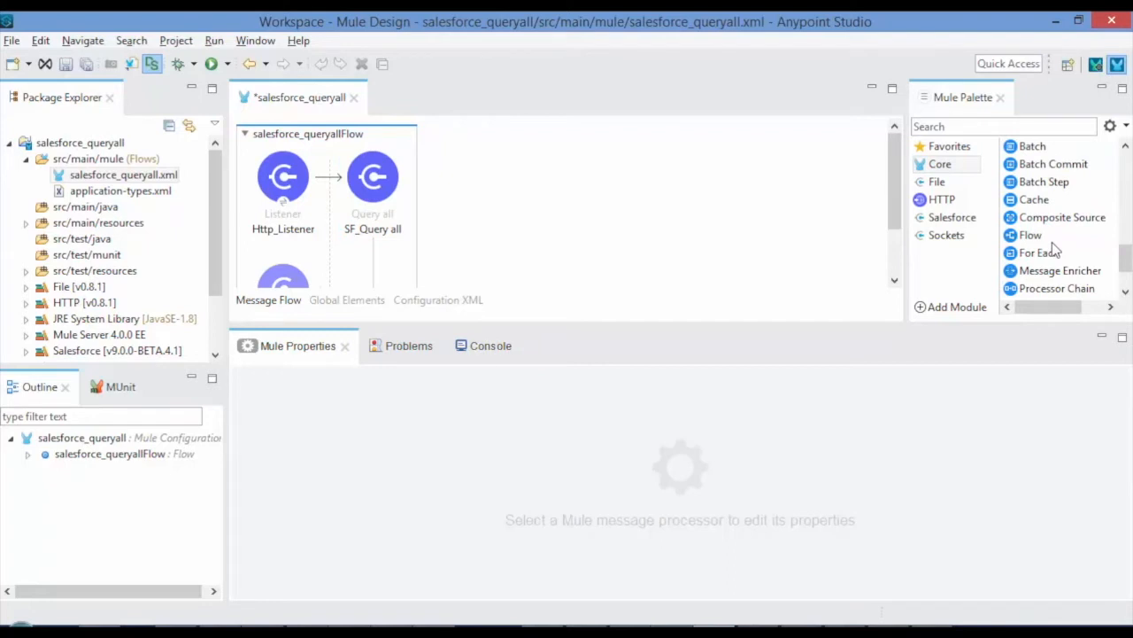
mouse_move(1040, 252)
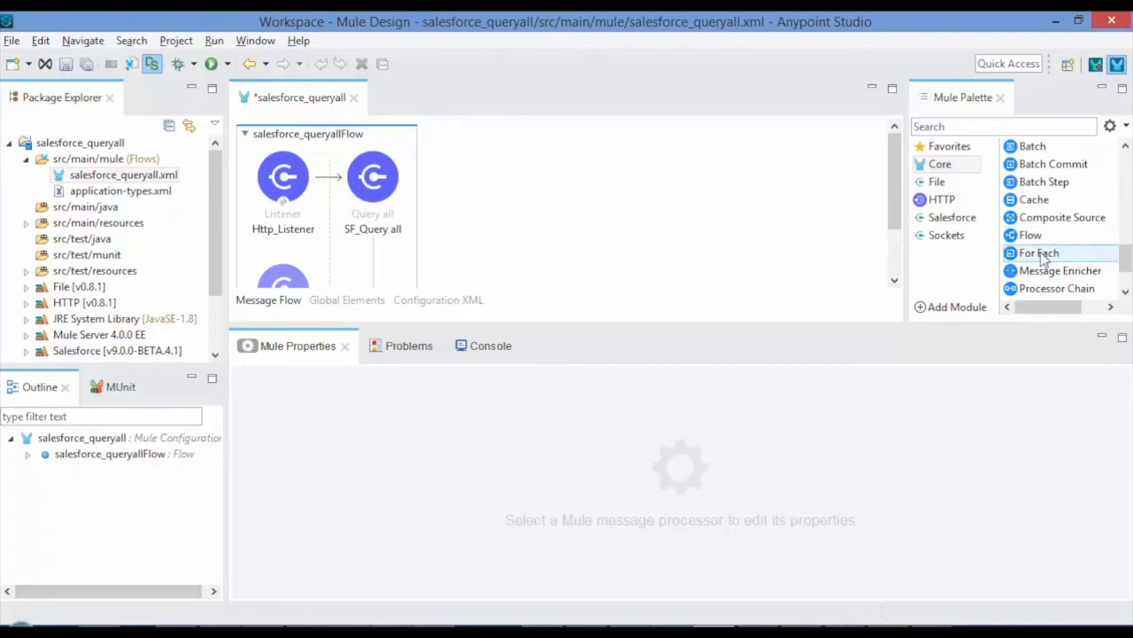
Add a For Each scope after SF_Query all and give Transform Message the Details output type.
left_click_drag(1039, 252, 470, 186)
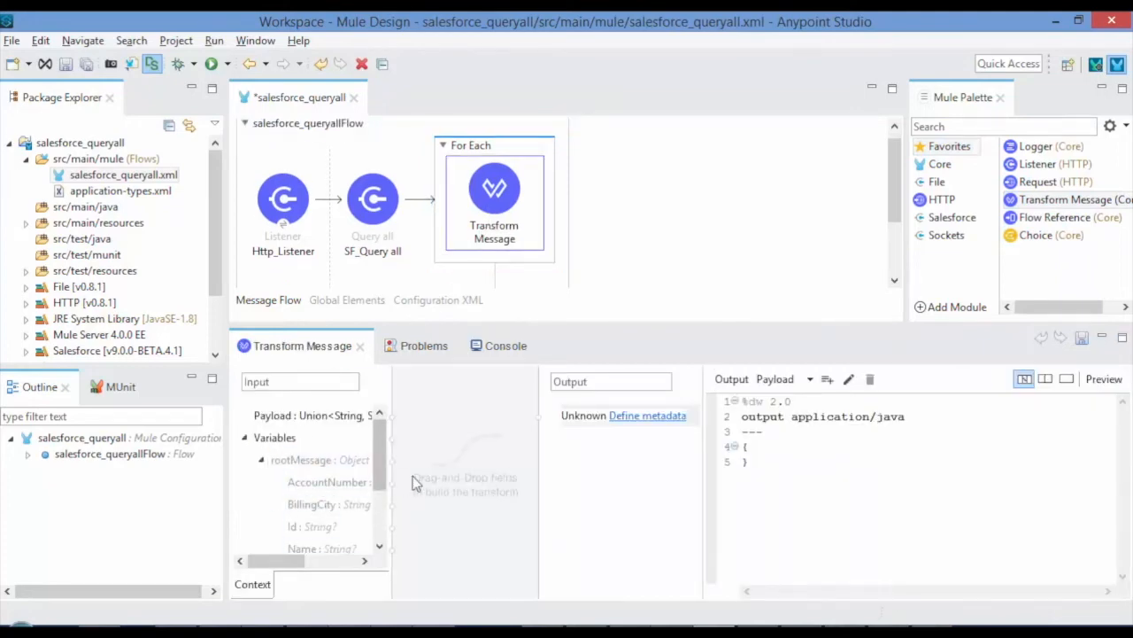
left_click(647, 416)
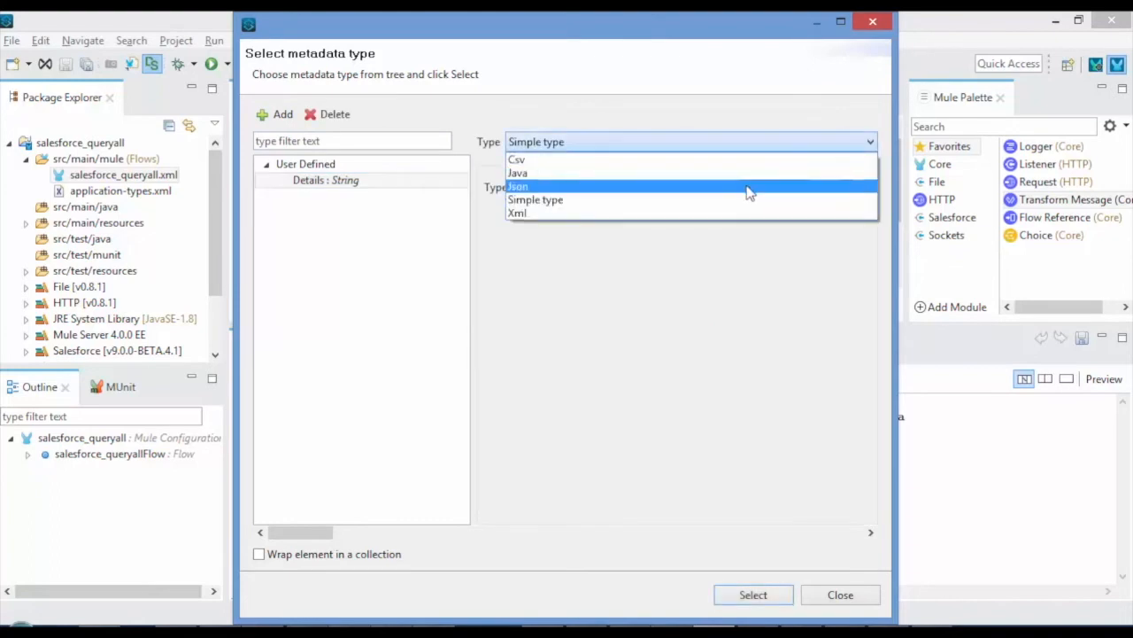
left_click(517, 186)
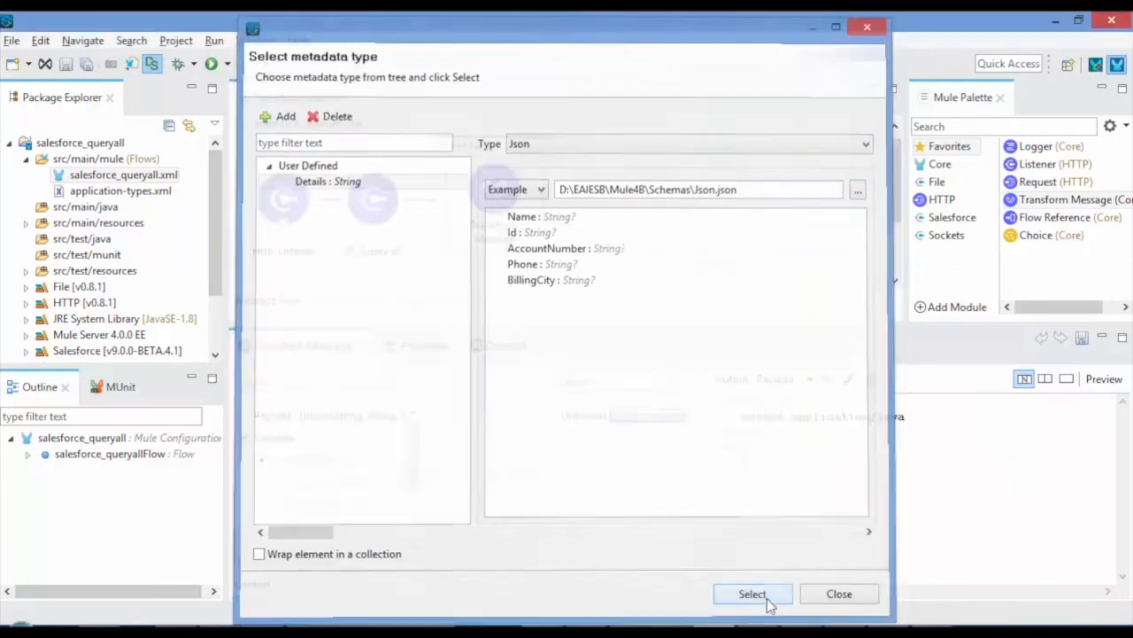
left_click(752, 593)
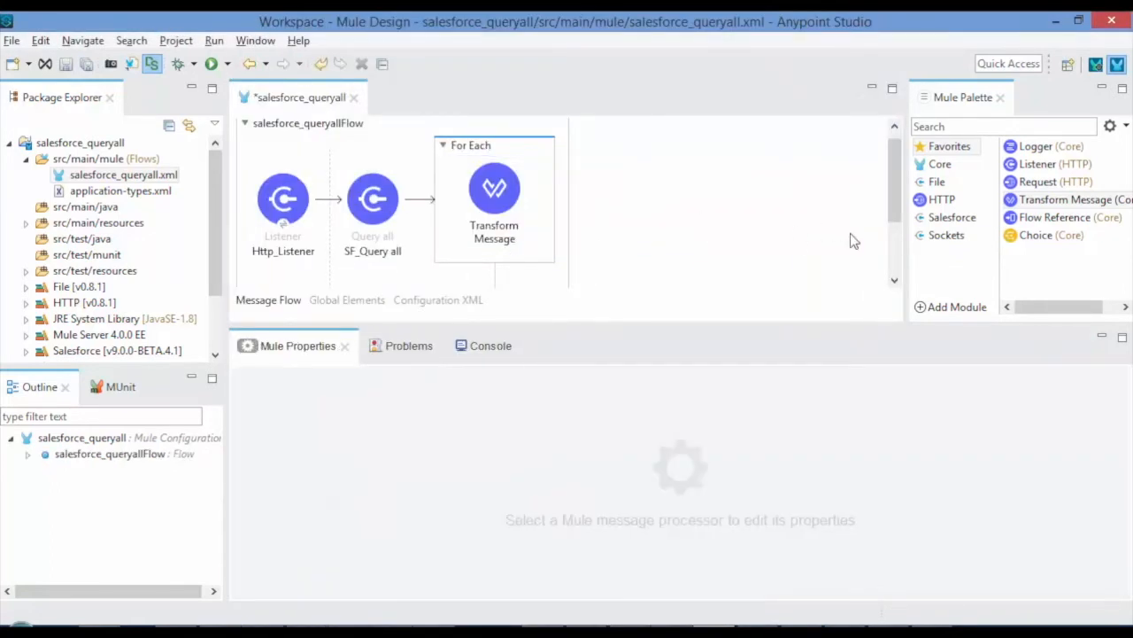
Add a File Write step after Transform Message using a new File_Config and a chosen write mode.
left_click(936, 181)
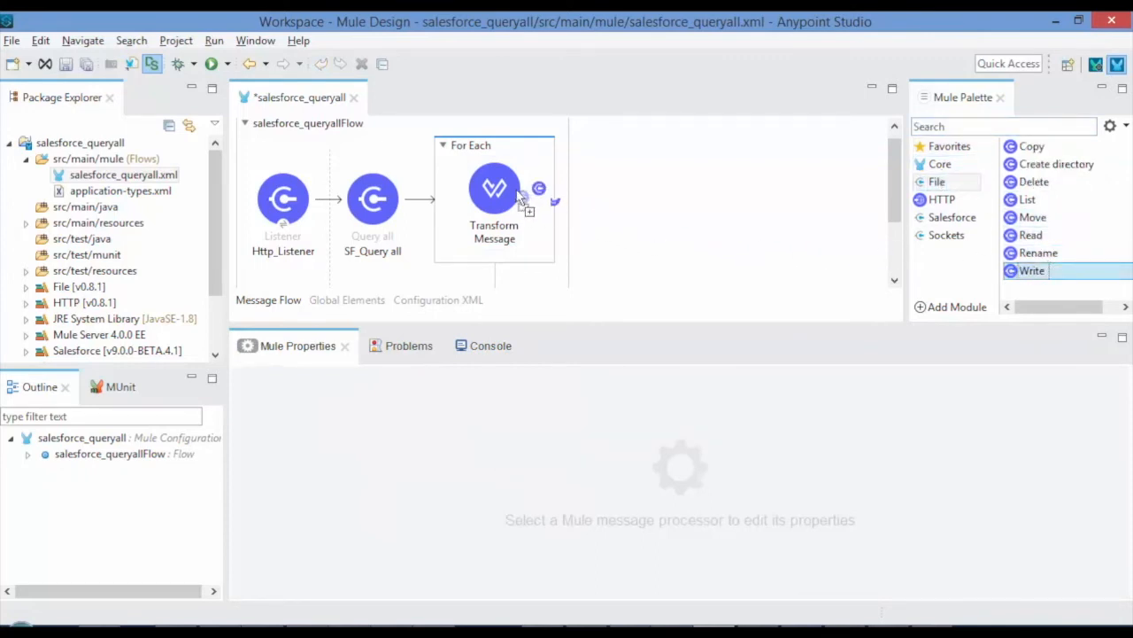
left_click_drag(1032, 270, 602, 195)
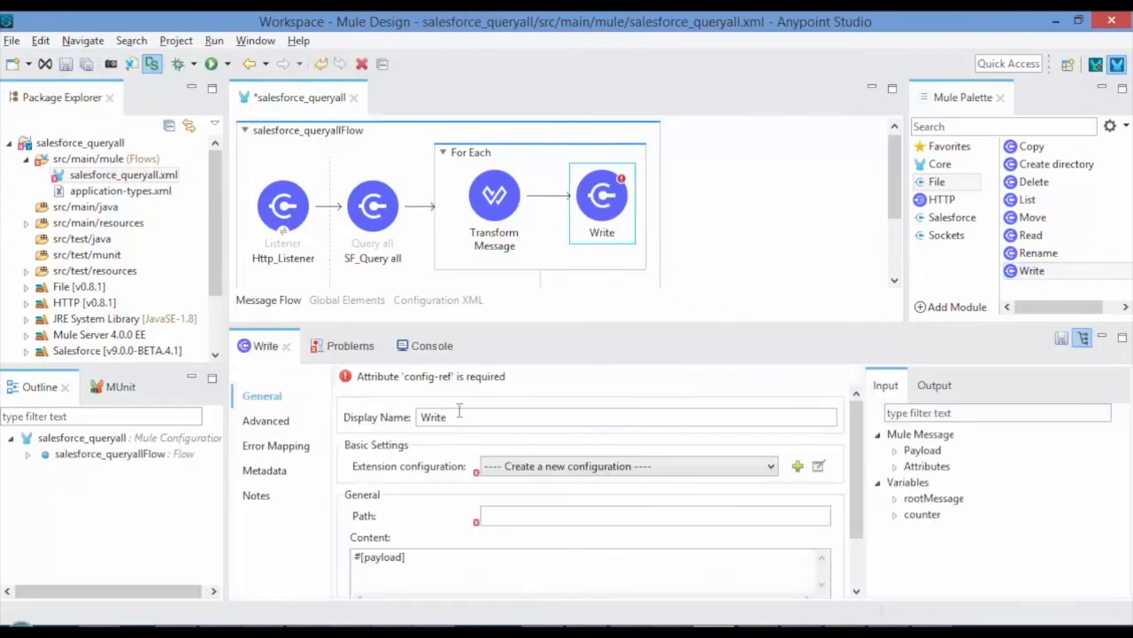
left_click(797, 466)
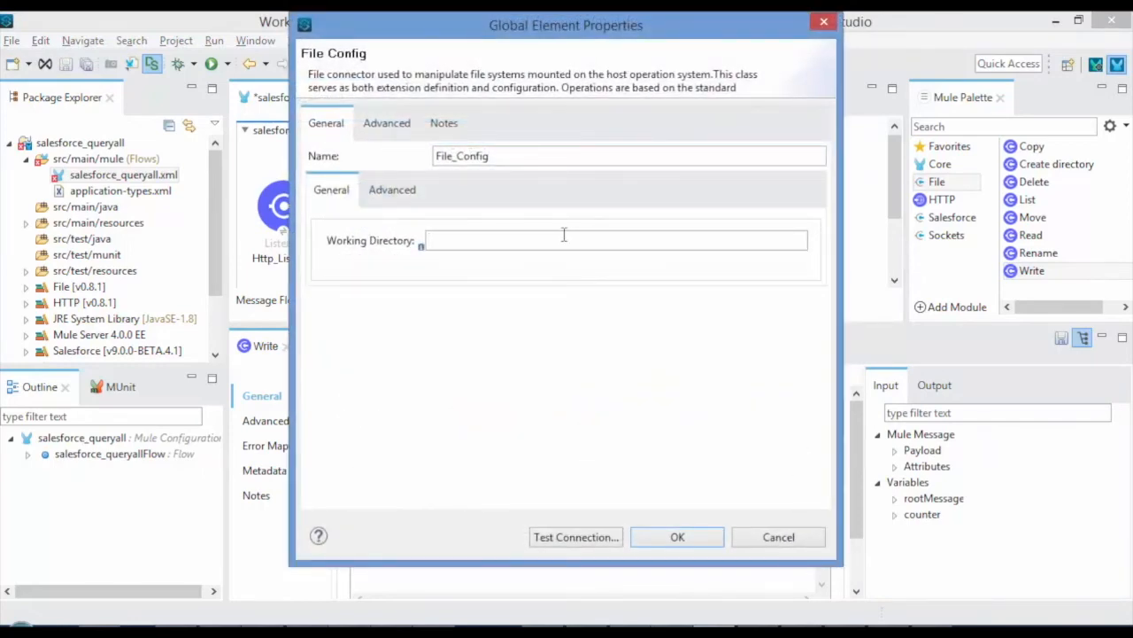
left_click(678, 536)
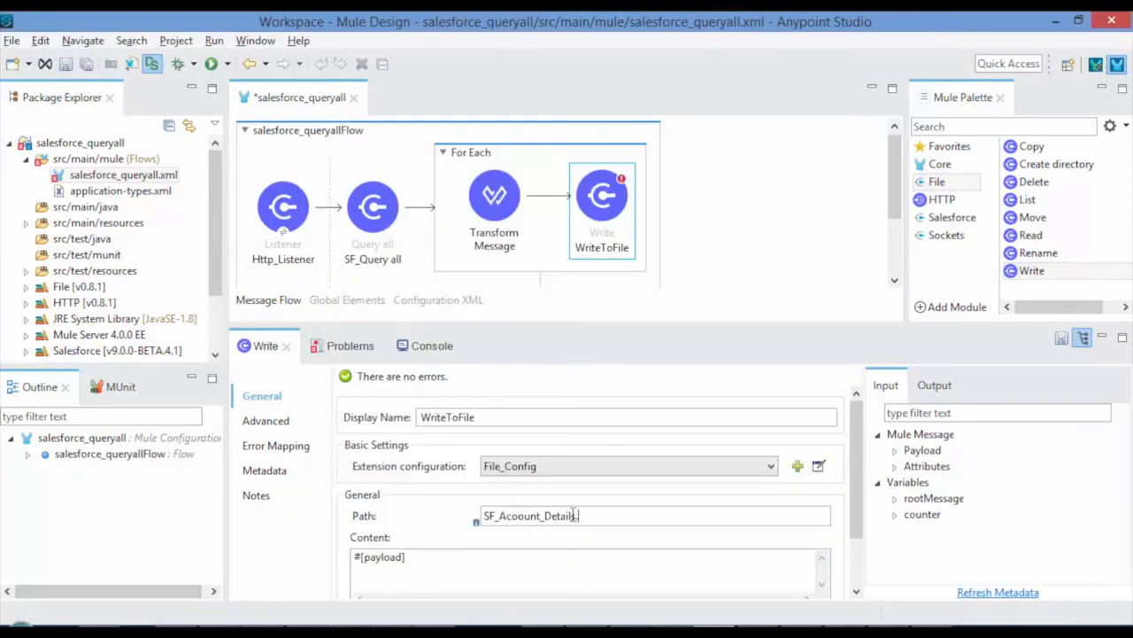
left_click(822, 576)
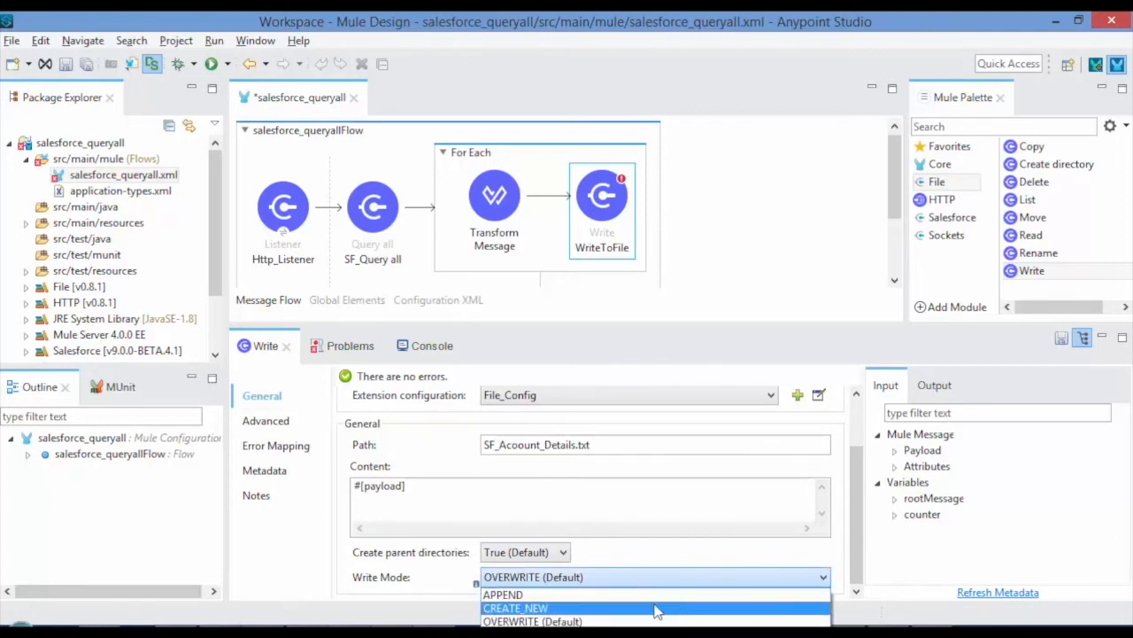
left_click(503, 594)
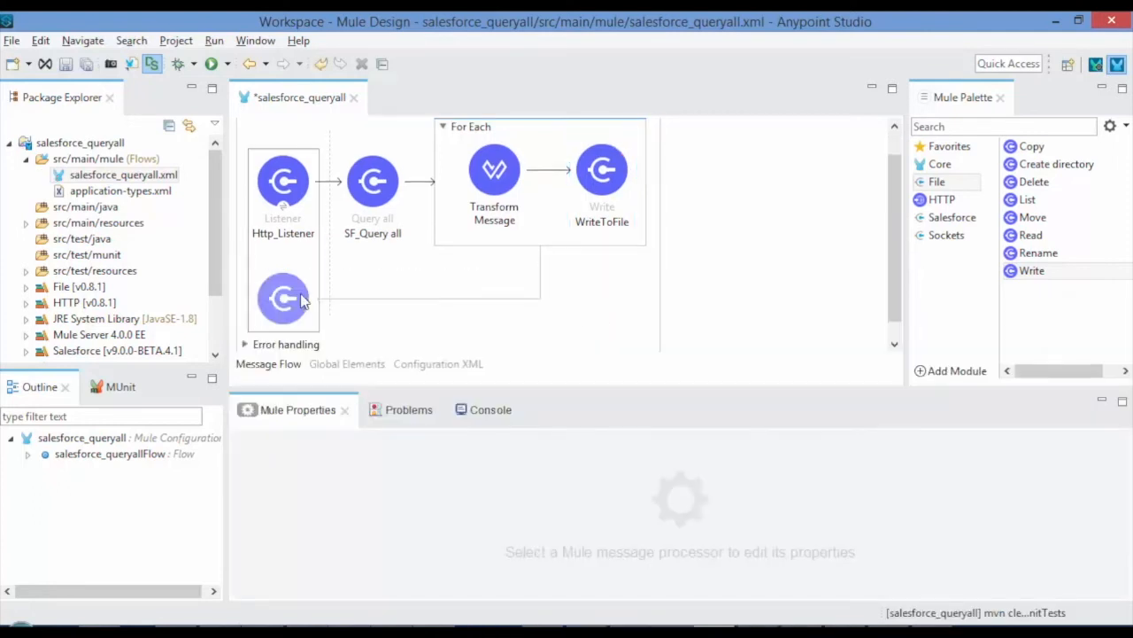
left_click(283, 182)
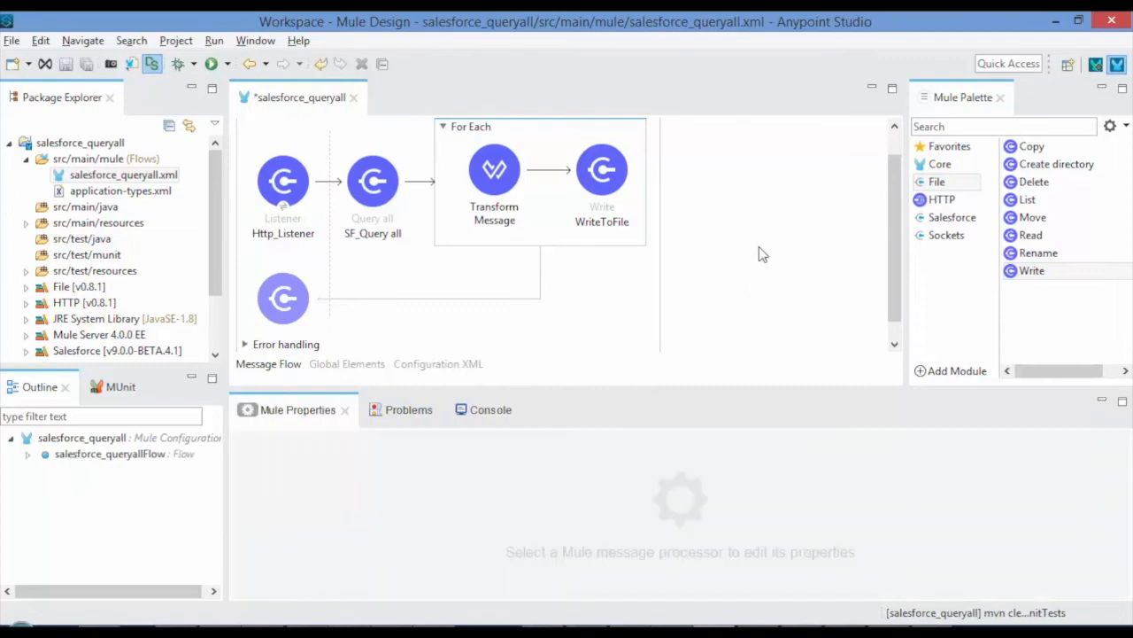
Run the salesforce_queryall project from the flow canvas context menu.
right_click(763, 254)
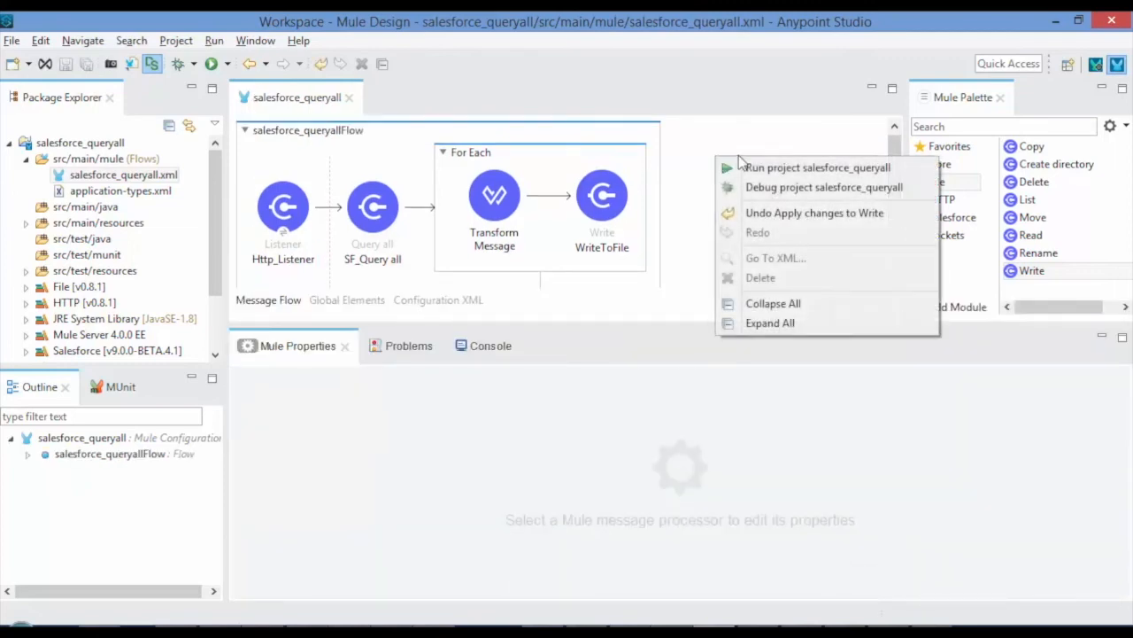
left_click(817, 167)
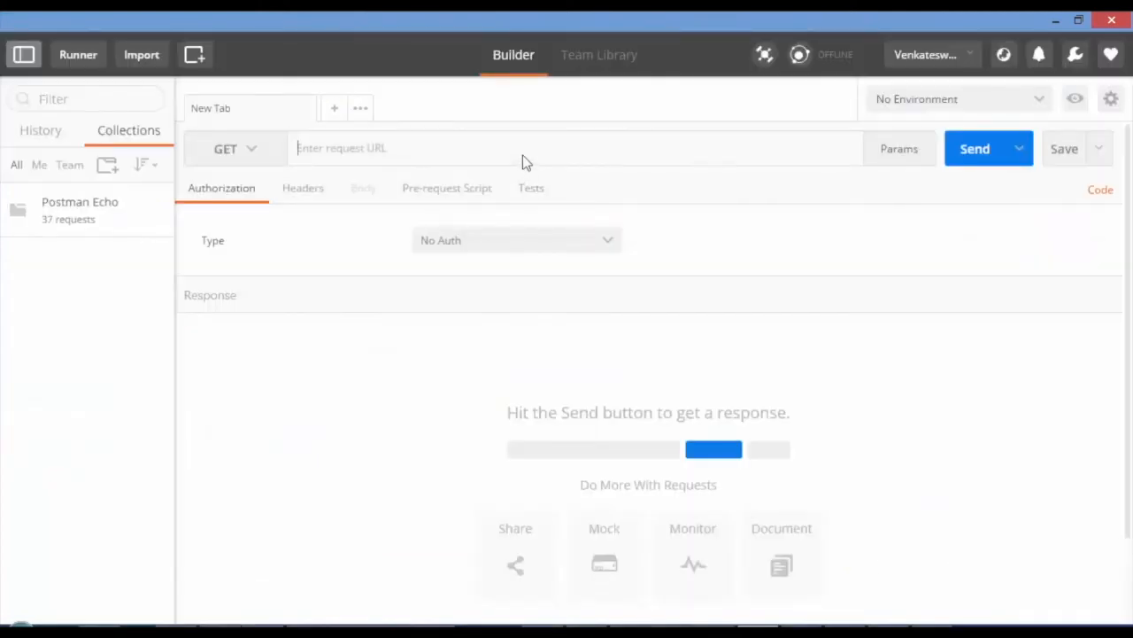
Send a GET to mule4.eaiesb.com:8085/ and open SF_Acoount_Details.txt to view the records.
type("mule4.eaiesb.com:8085/")
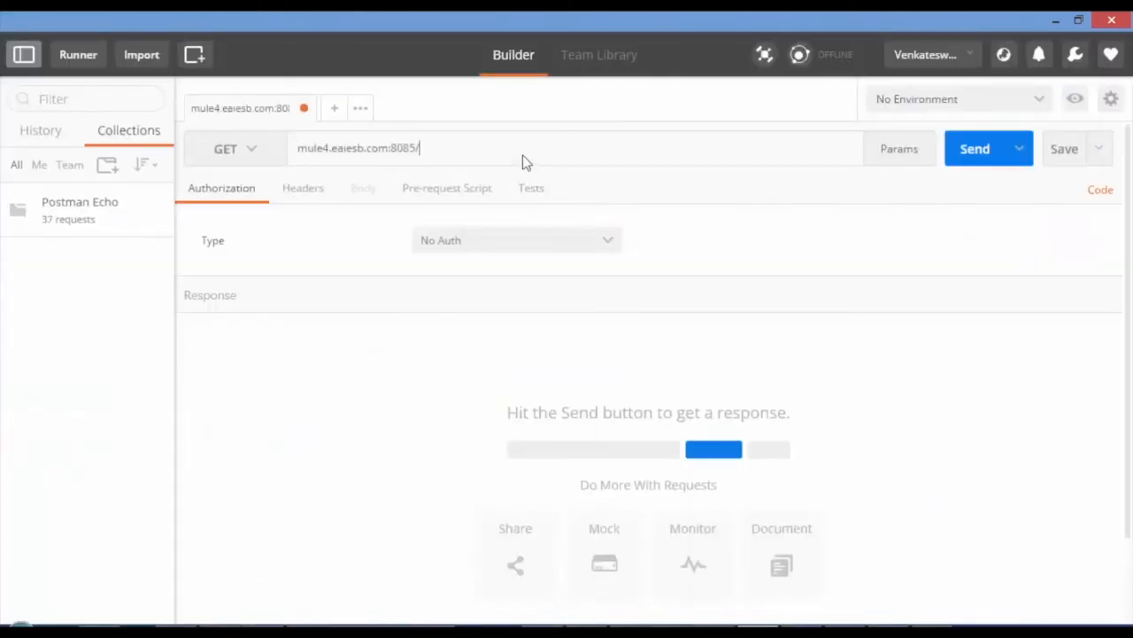
mouse_move(850, 160)
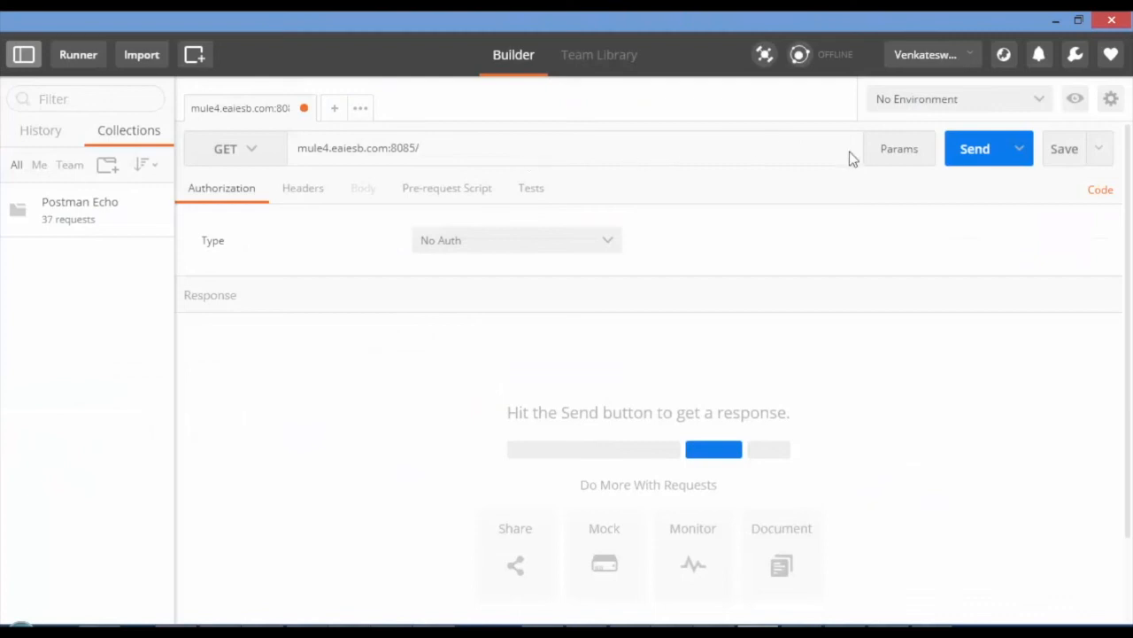
left_click(975, 148)
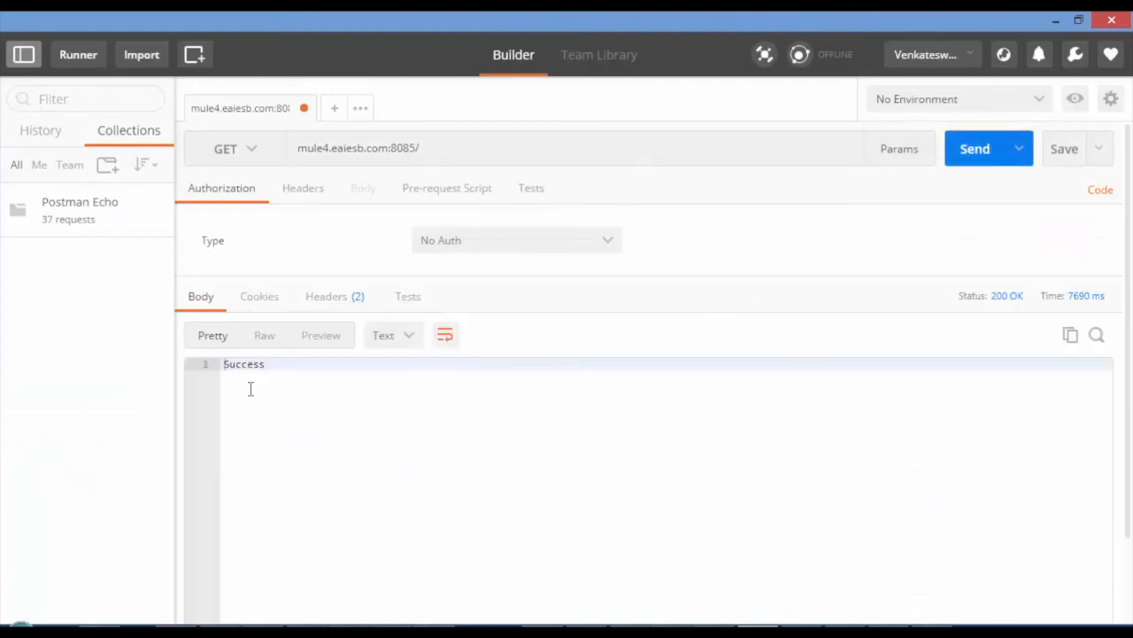
mouse_move(442, 601)
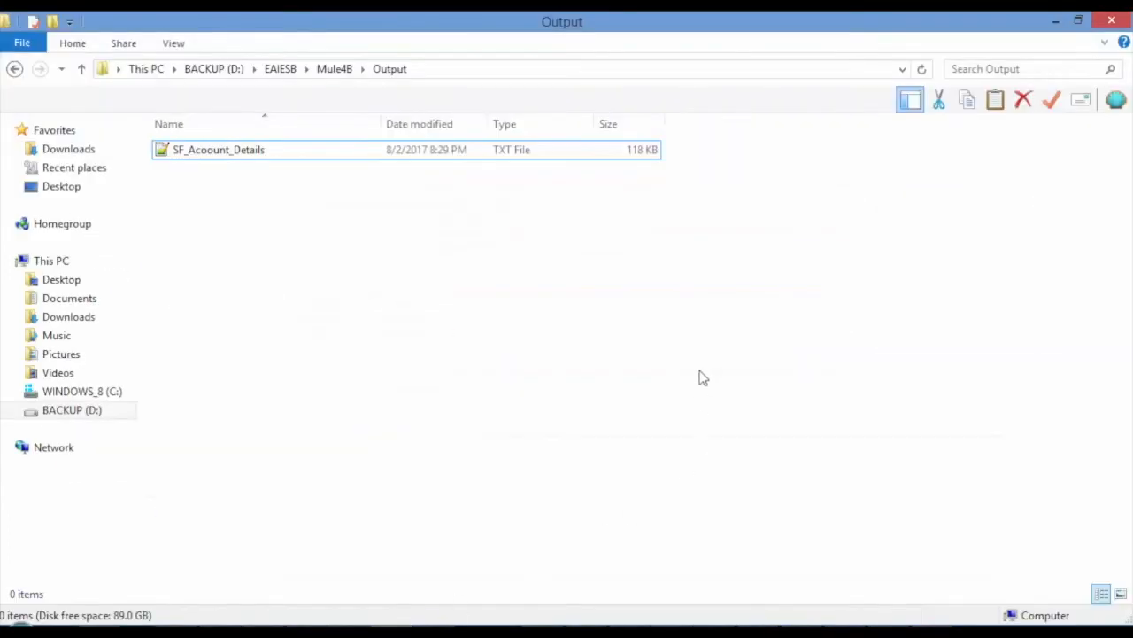
left_click(217, 150)
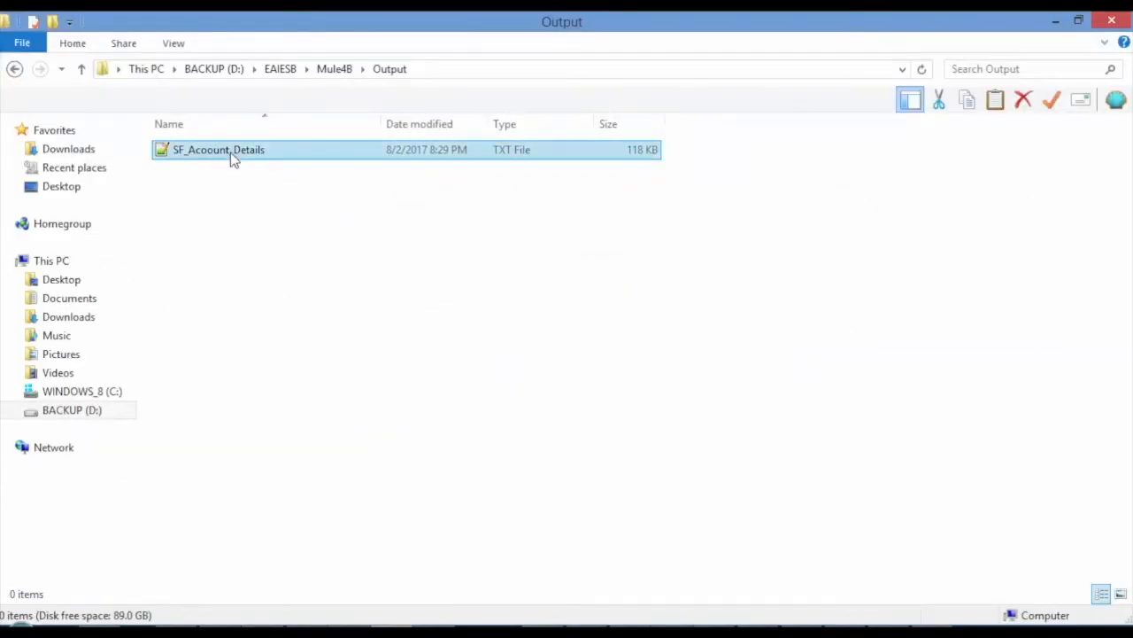
double_click(218, 149)
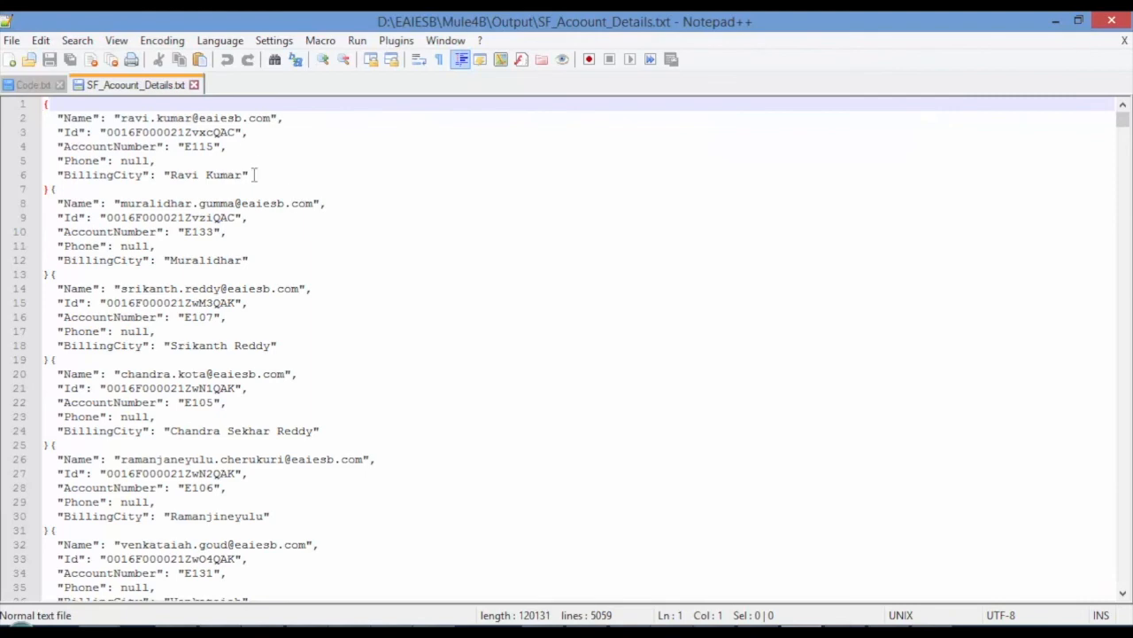
scroll("down", 3)
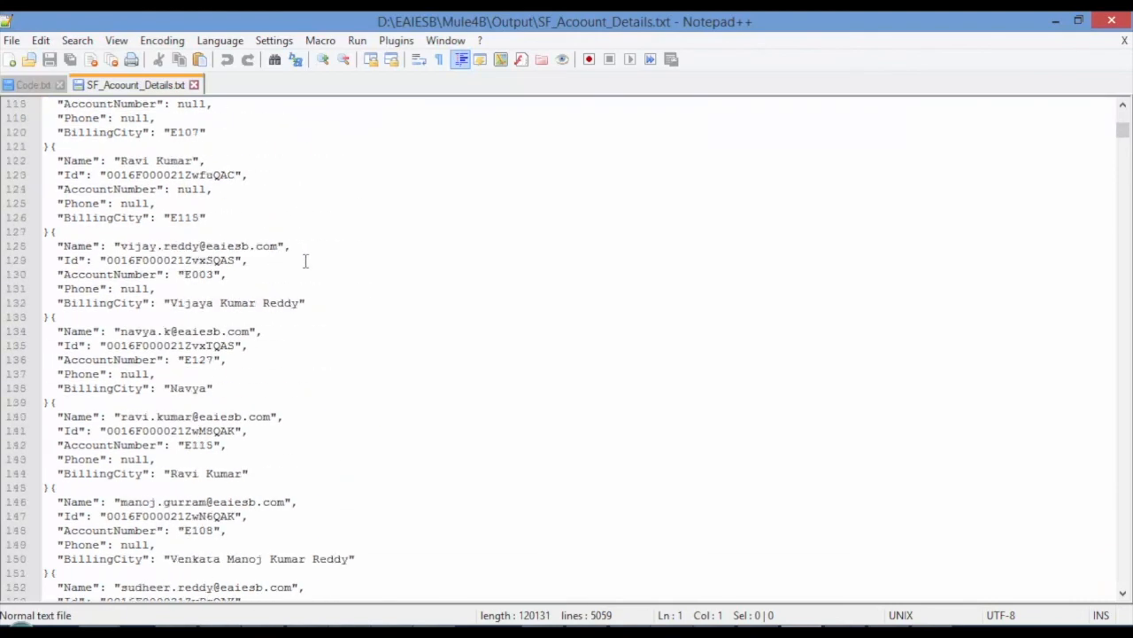